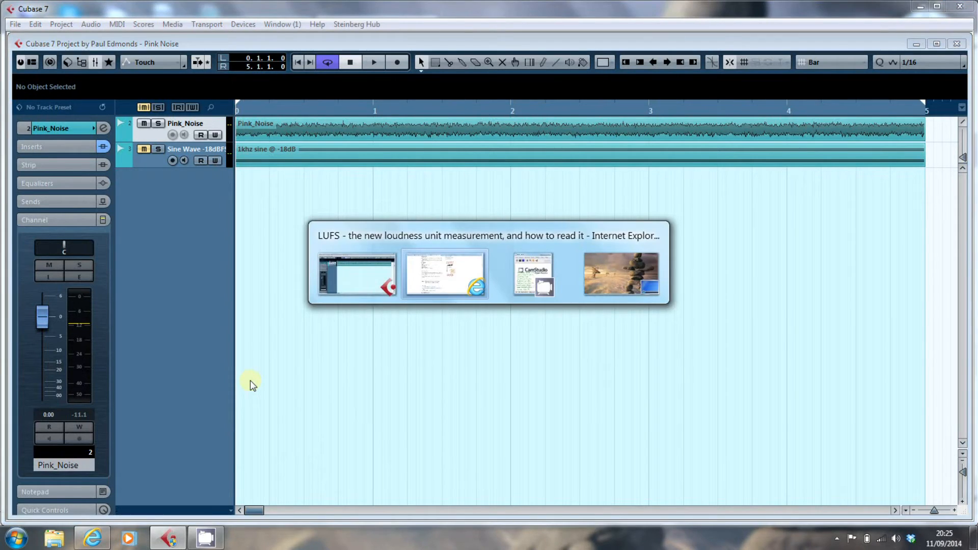
- Switch to the LUFS loudness article in Internet Explorer at its 'Test for yourself' section
{"action": "left_click", "coordinate": [441, 274]}
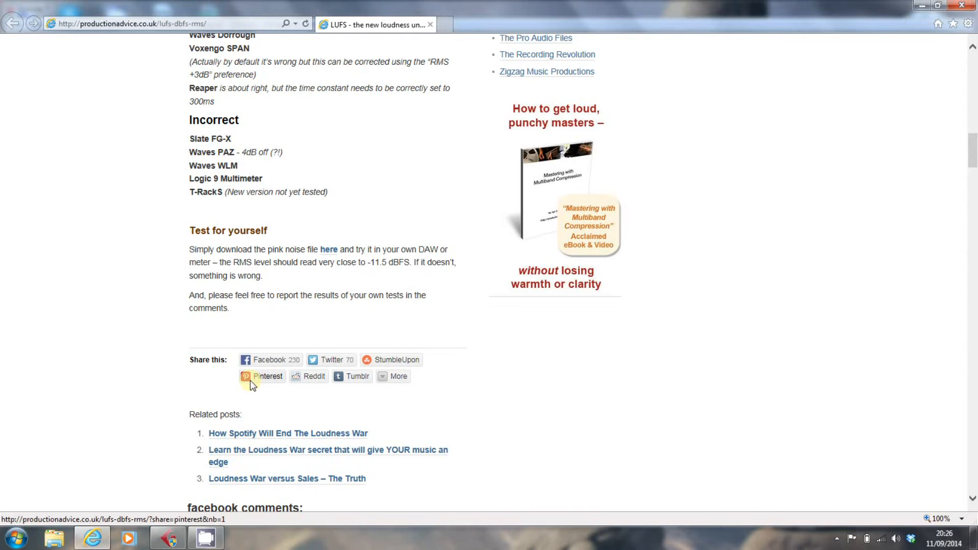
{"action": "mouse_move", "coordinate": [338, 262]}
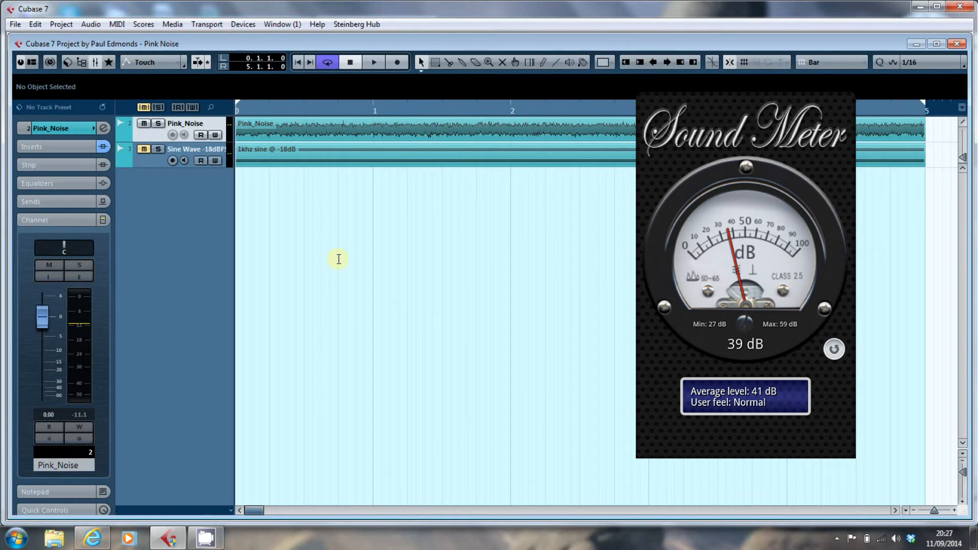
{"action": "mouse_move", "coordinate": [63, 247]}
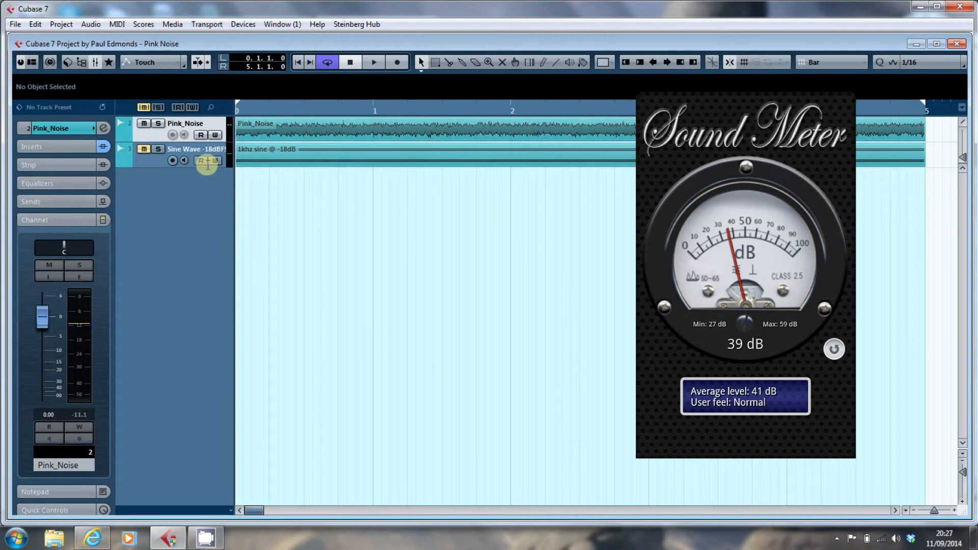
- Return to the Cubase Pink Noise project window with pink noise and sine tracks
{"action": "left_click", "coordinate": [374, 63]}
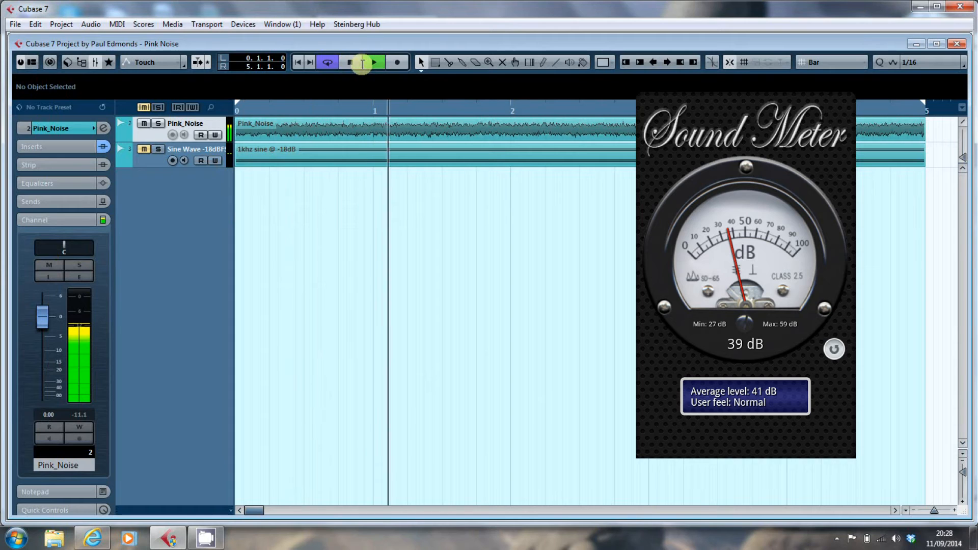
- Play the looping pink noise to check monitor level at 39 dB, then stop
{"action": "left_click", "coordinate": [377, 62]}
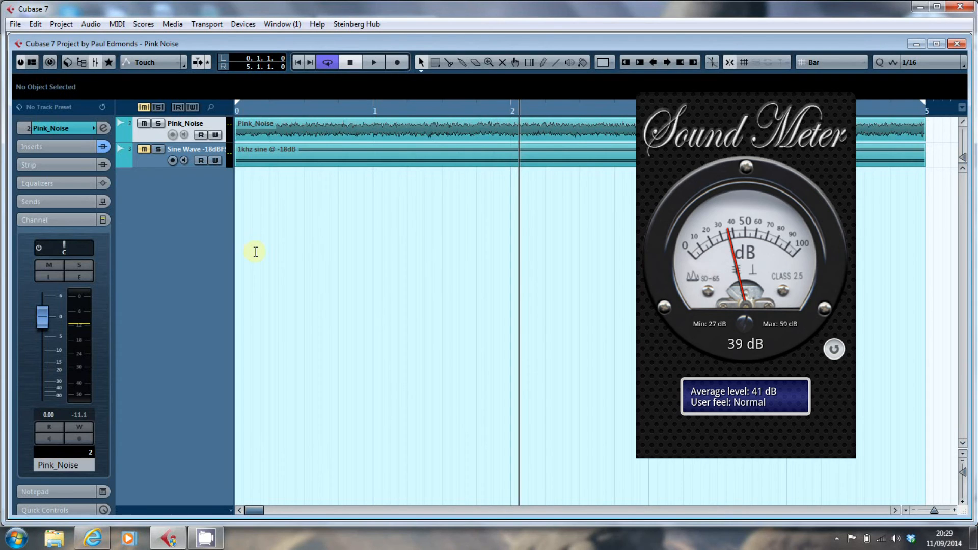
{"action": "mouse_move", "coordinate": [64, 248]}
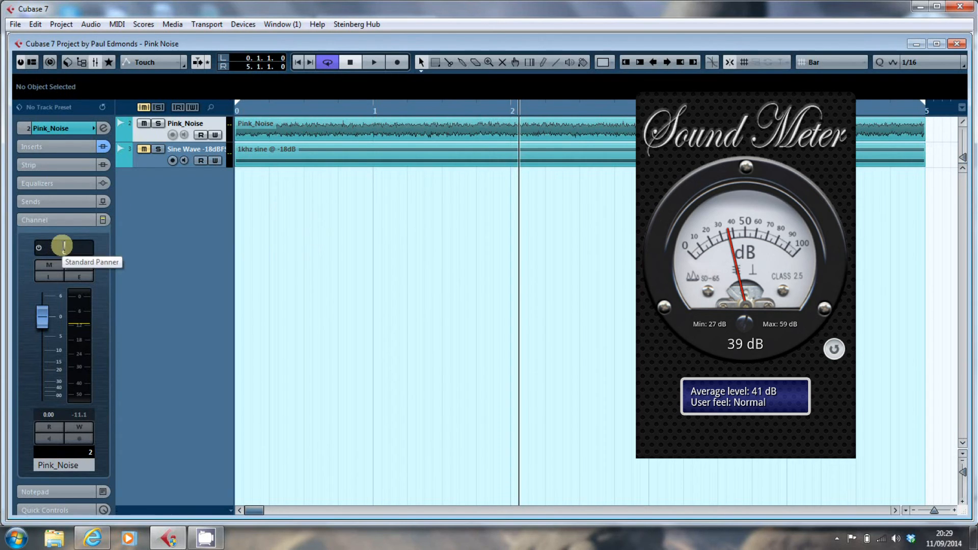
{"action": "mouse_move", "coordinate": [126, 240]}
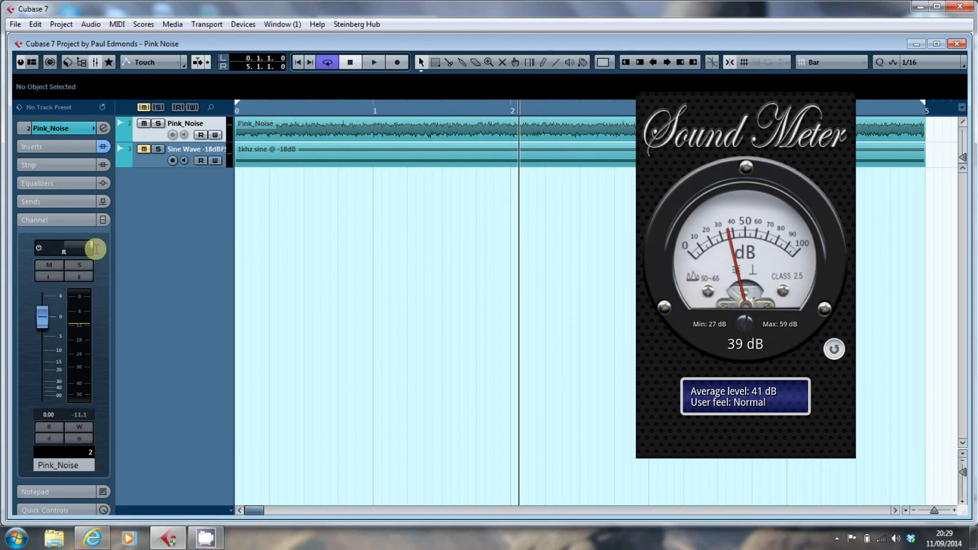
{"action": "mouse_move", "coordinate": [126, 251]}
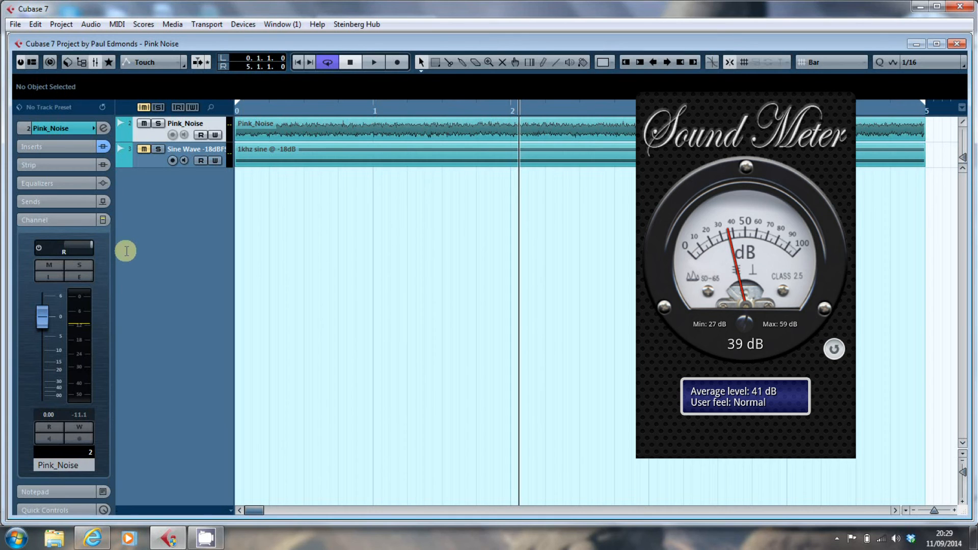
{"action": "mouse_move", "coordinate": [91, 259]}
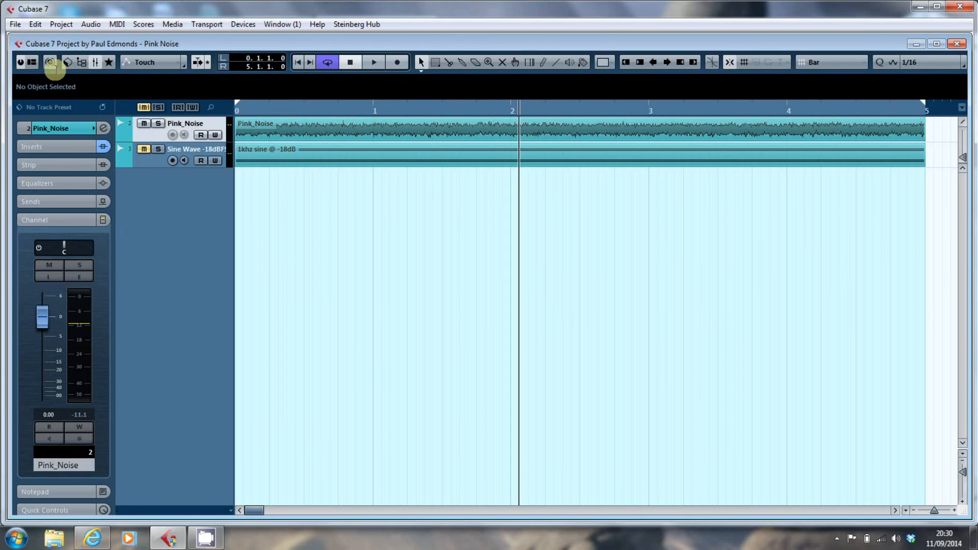
{"action": "mouse_move", "coordinate": [206, 249]}
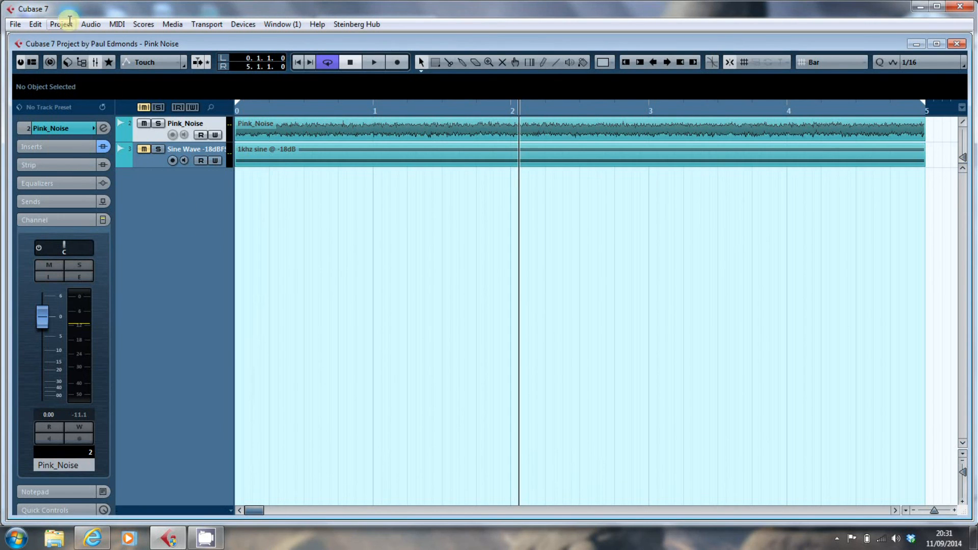
{"action": "left_click", "coordinate": [61, 24]}
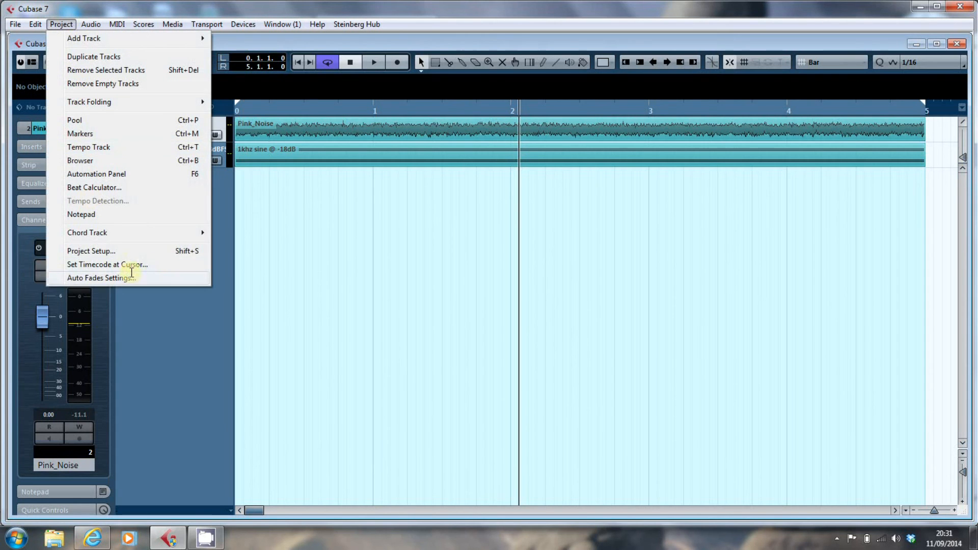
{"action": "left_click", "coordinate": [91, 252]}
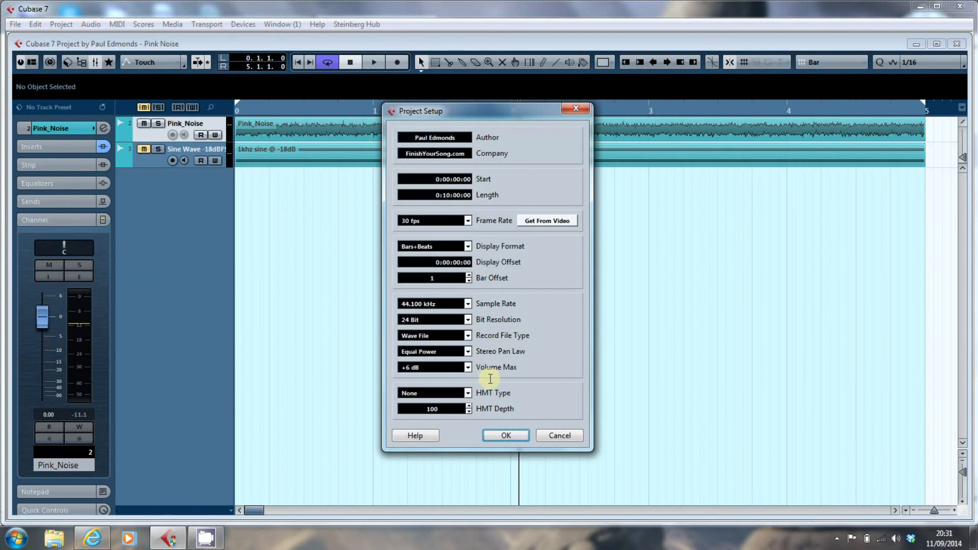
{"action": "mouse_move", "coordinate": [467, 352]}
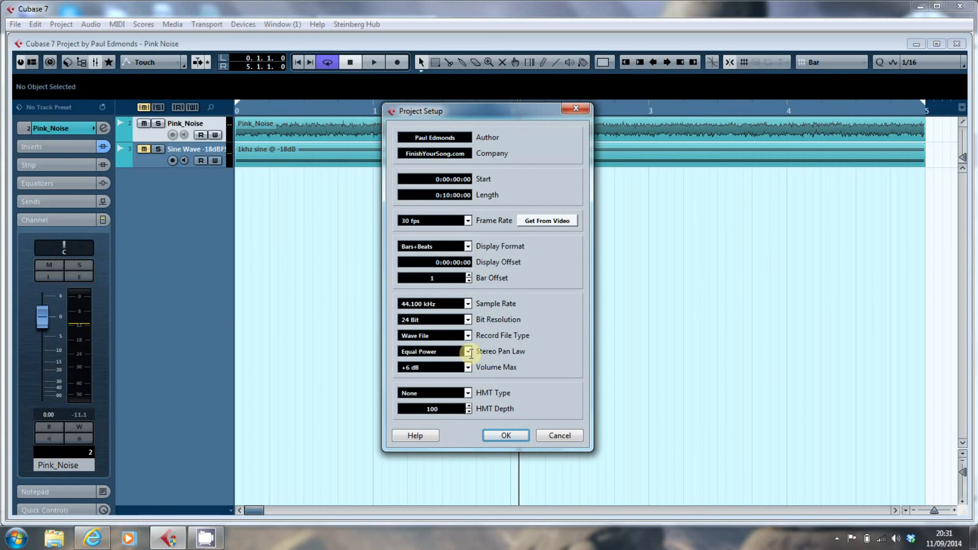
{"action": "left_click", "coordinate": [467, 351]}
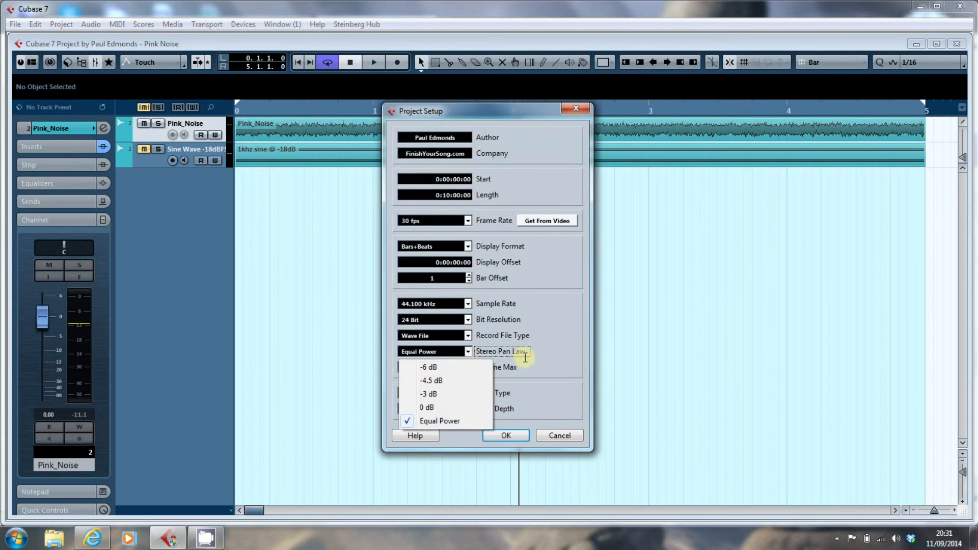
{"action": "left_click", "coordinate": [441, 420]}
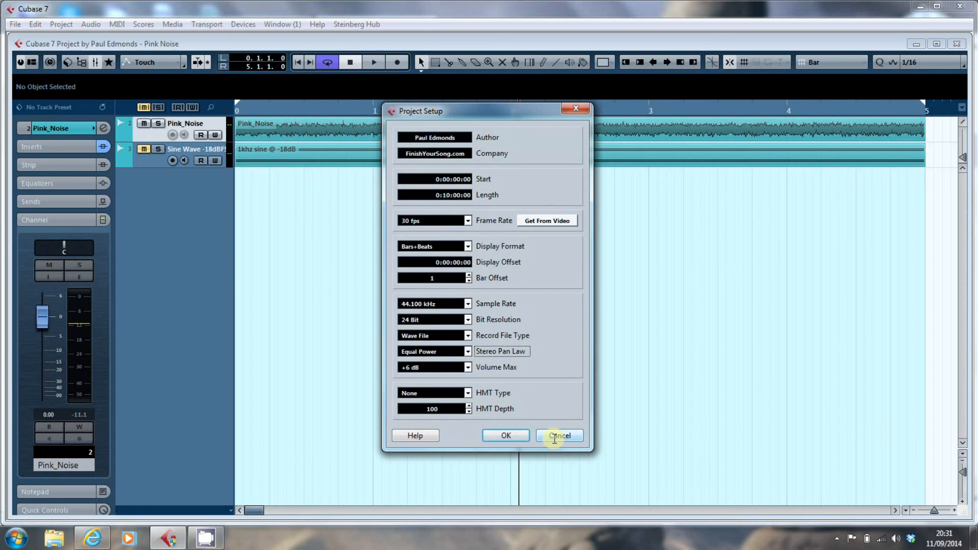
{"action": "left_click", "coordinate": [559, 435]}
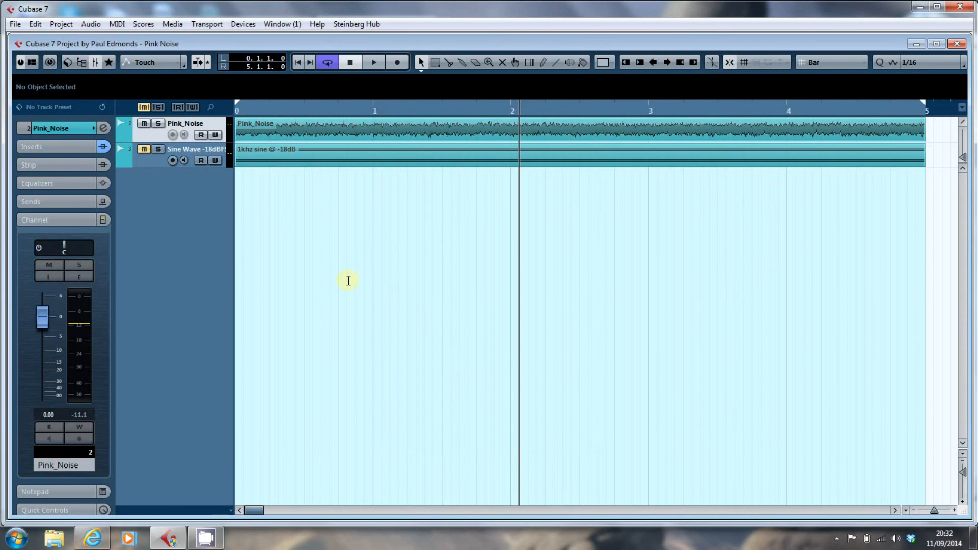